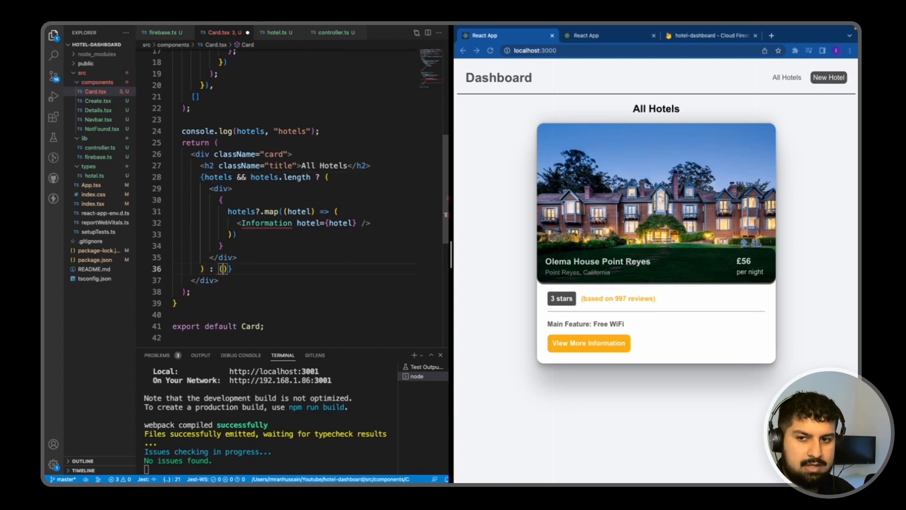
Add an h2.no-hotels reading 'There are no hotels. Please add one' to Card.tsx's fallback.
key("Enter")
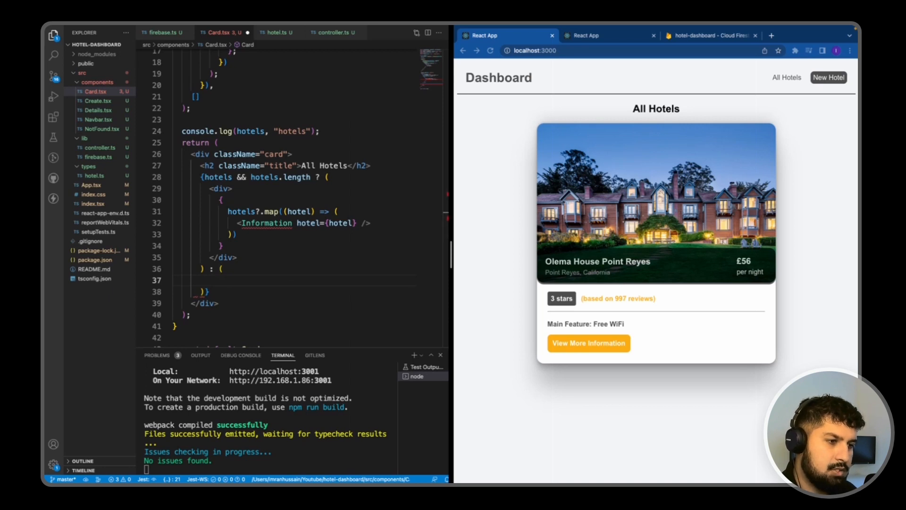
type("<h2 className=\"no-hotels\">There are no hotels. Please add one</h2>")
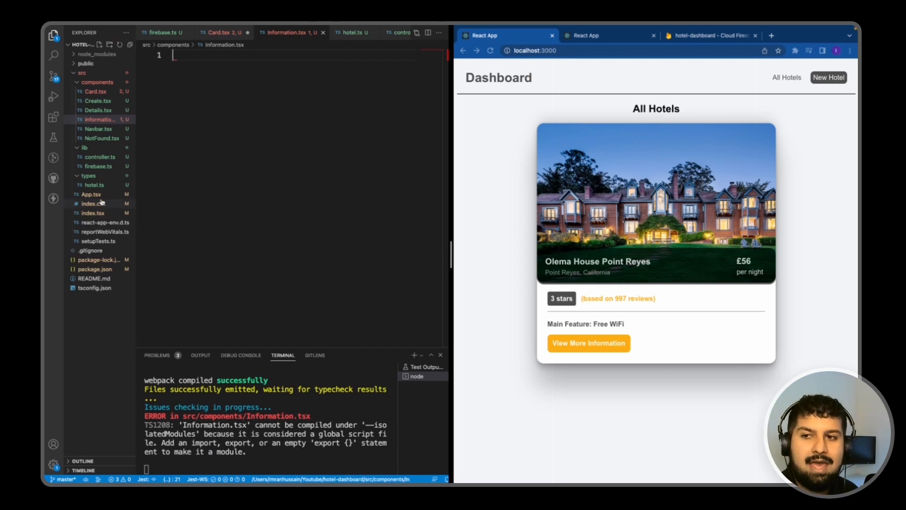
mouse_move(116, 169)
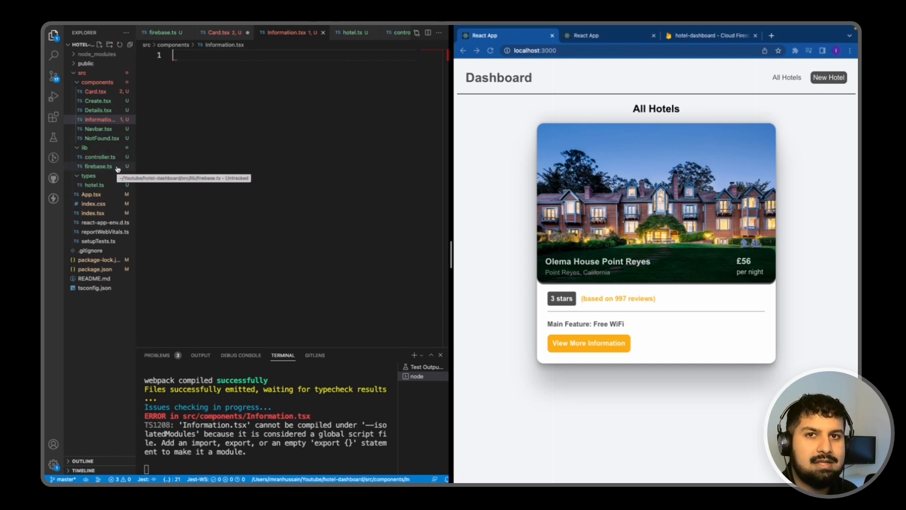
mouse_move(225, 32)
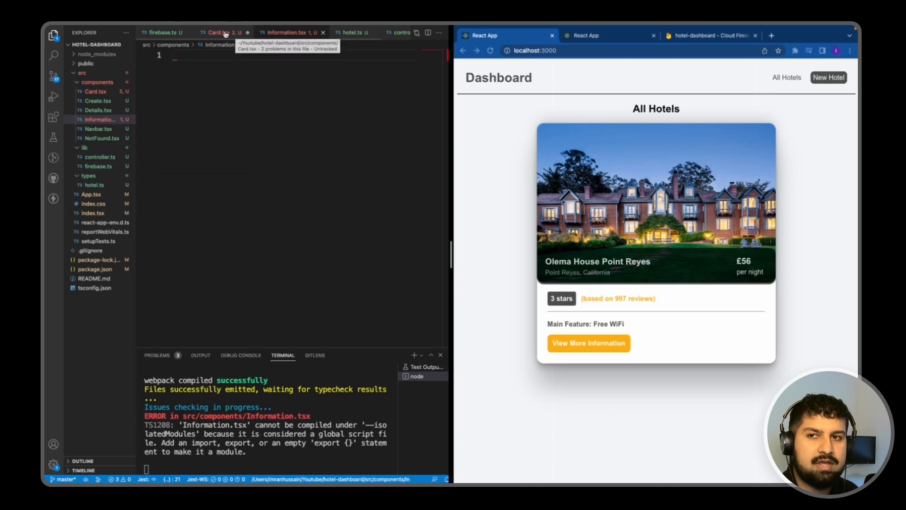
Expand the rfce snippet in Information.tsx and give the function a {hotel}: IProps parameter.
type("rfce")
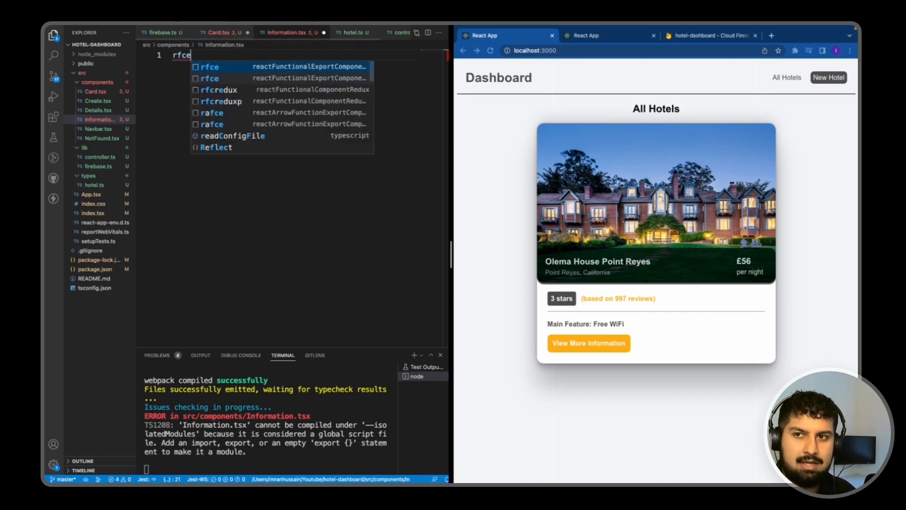
key("Enter")
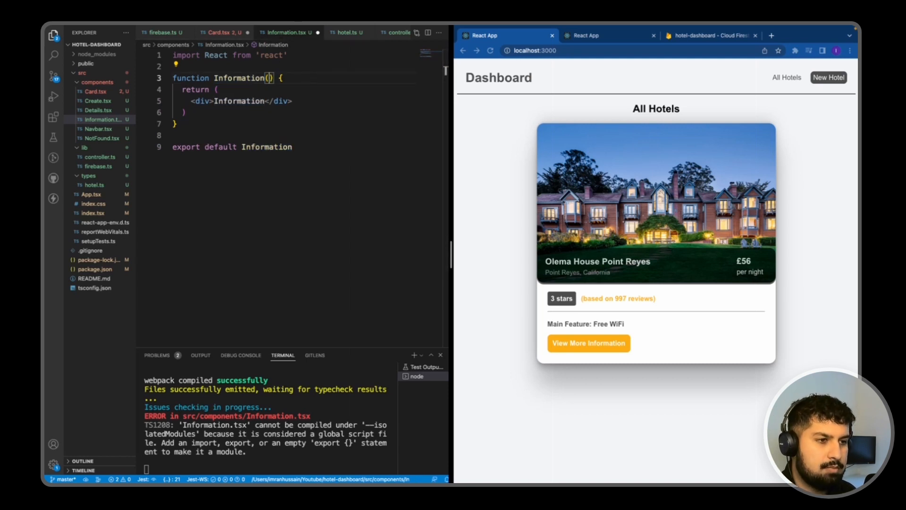
left_click(221, 33)
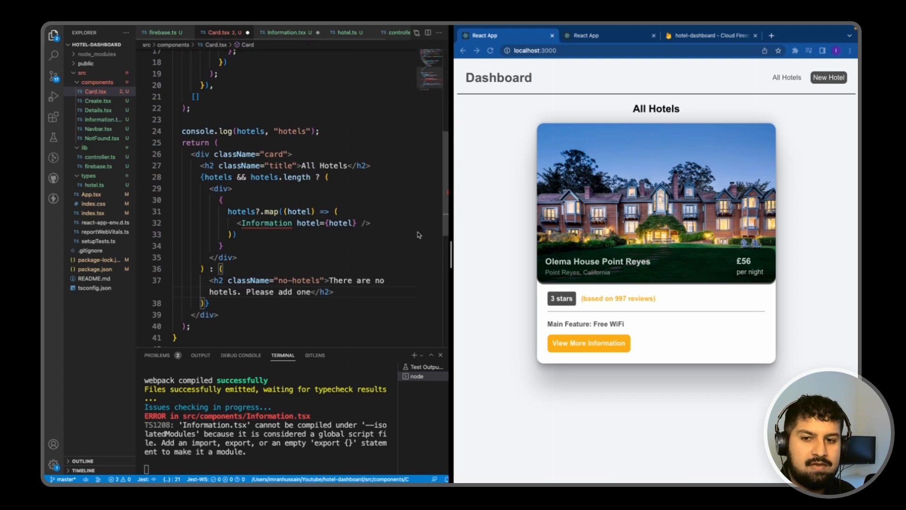
mouse_move(323, 225)
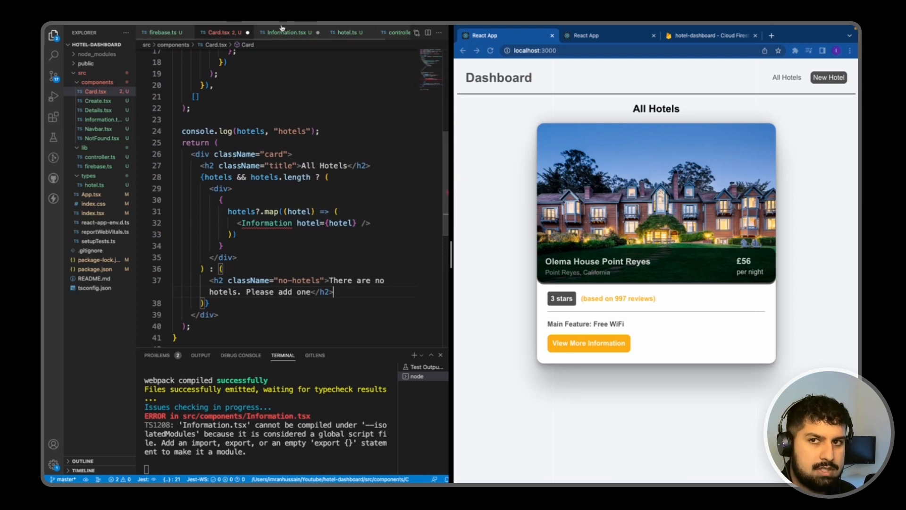
left_click(289, 31)
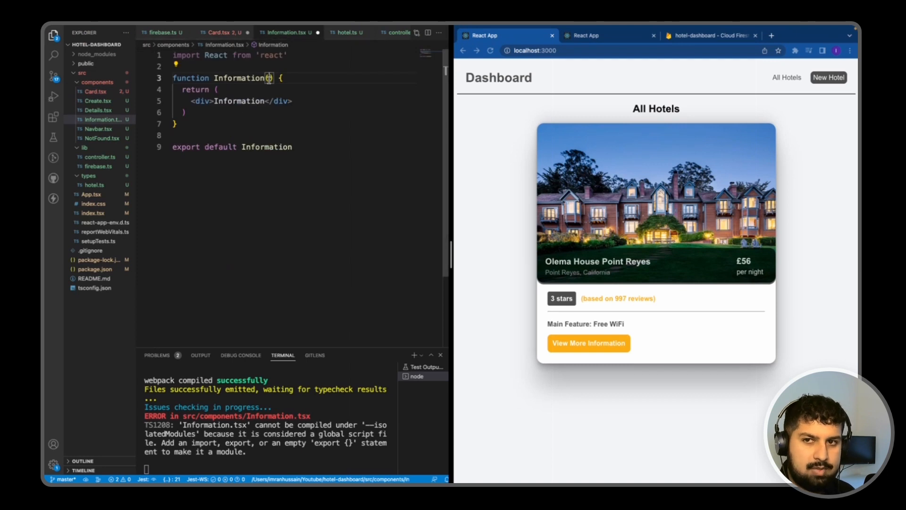
type("{hot}")
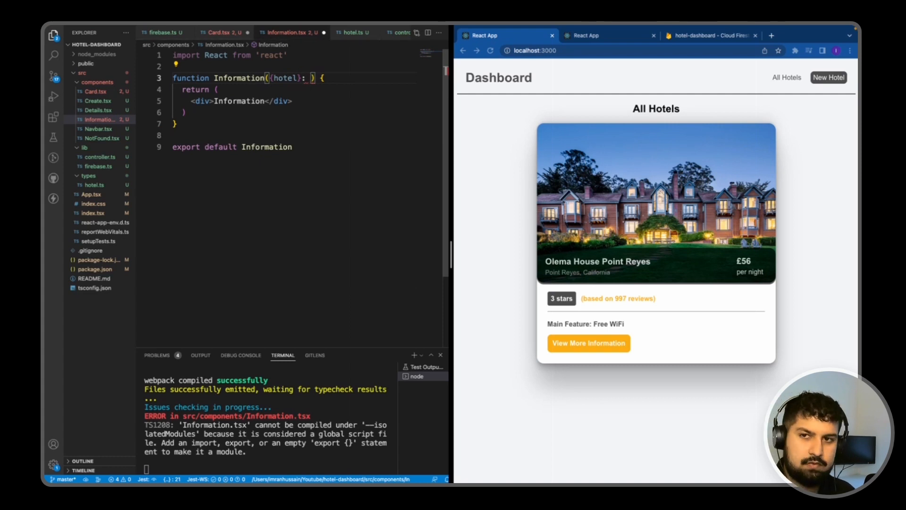
type("I")
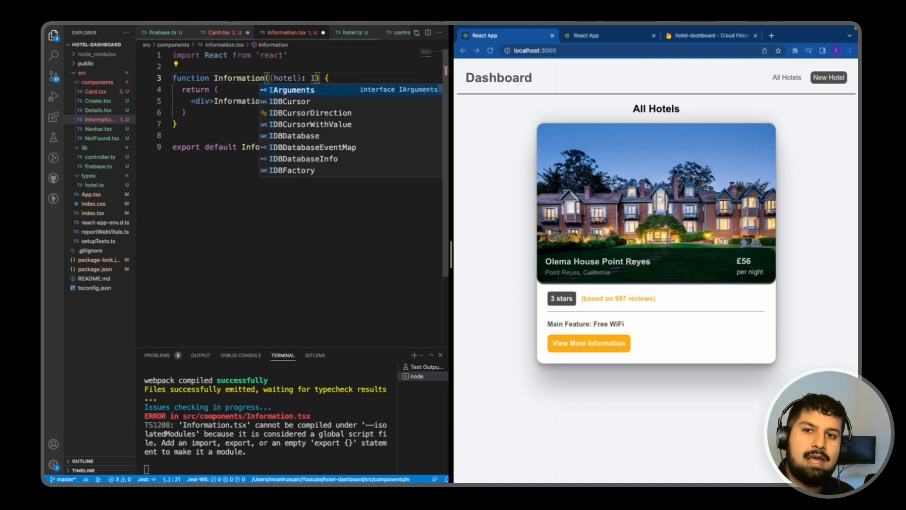
type("Props")
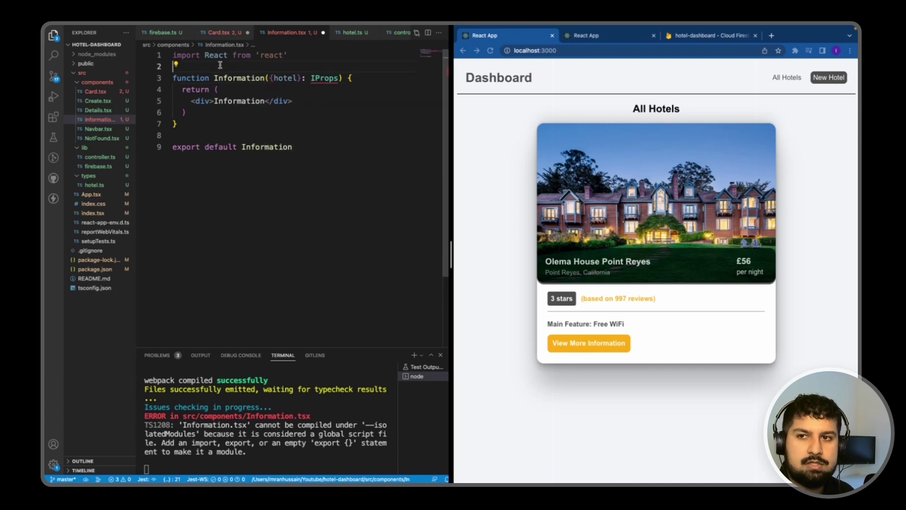
Start an IProps interface with a hotel field, checking the hotel type definition.
type("inte")
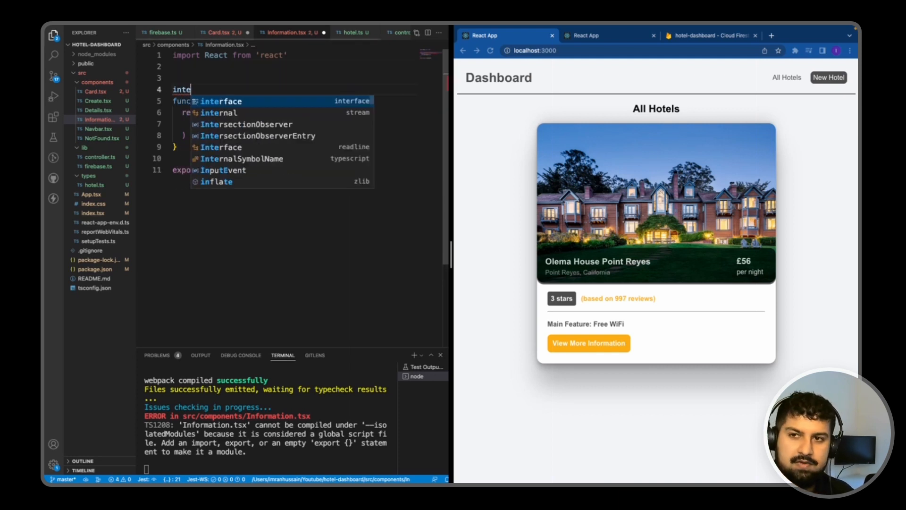
type("rface IProps {")
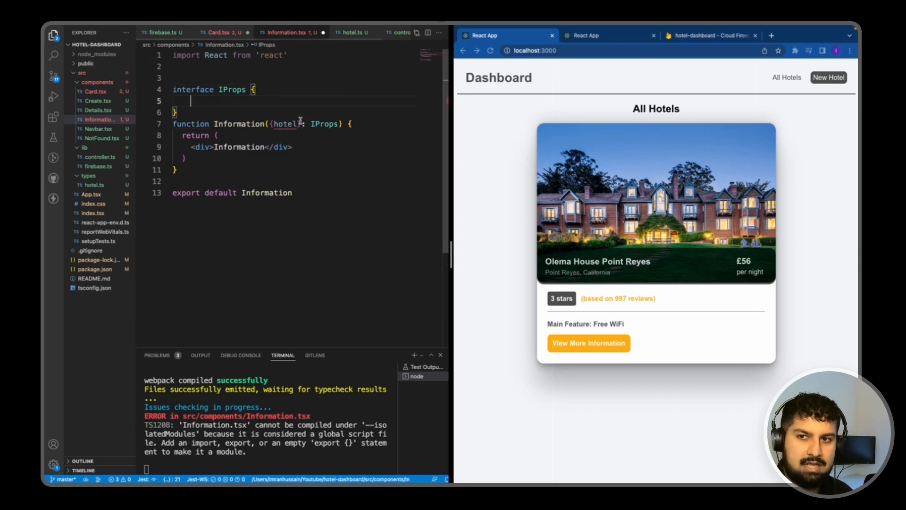
type("hotel:")
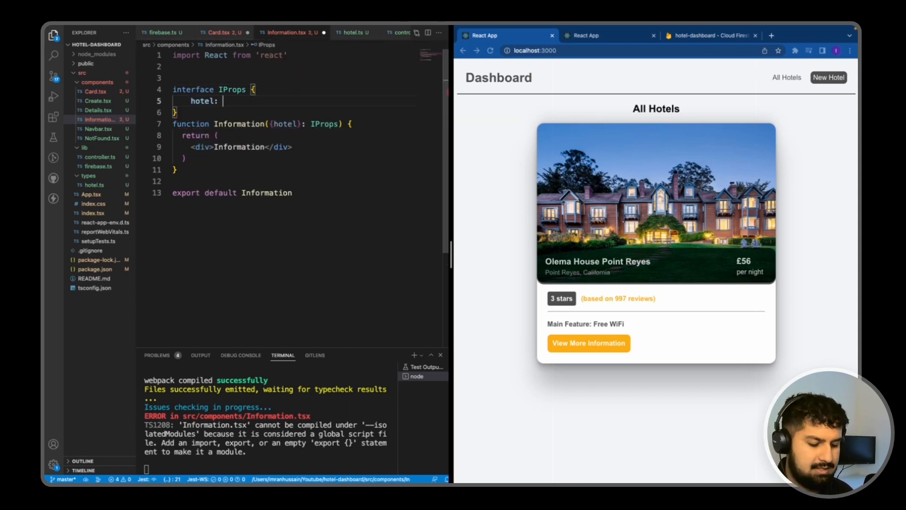
mouse_move(349, 74)
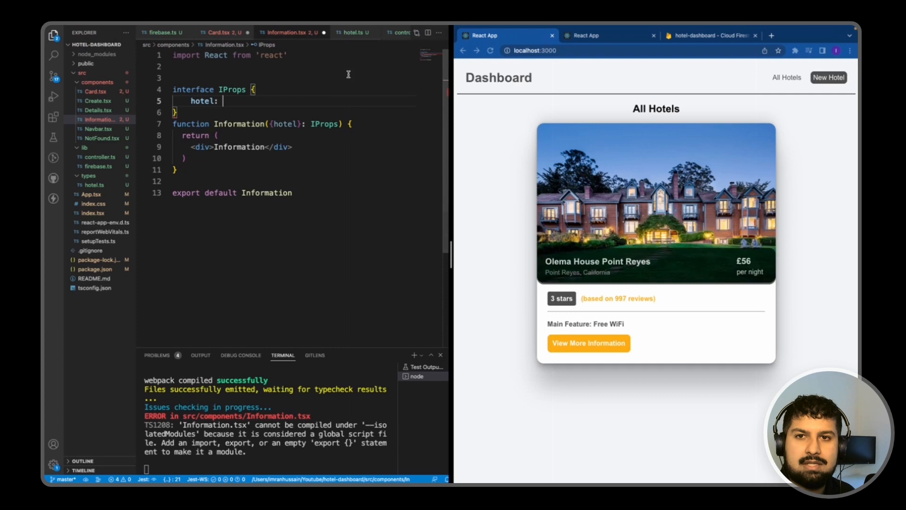
left_click(354, 32)
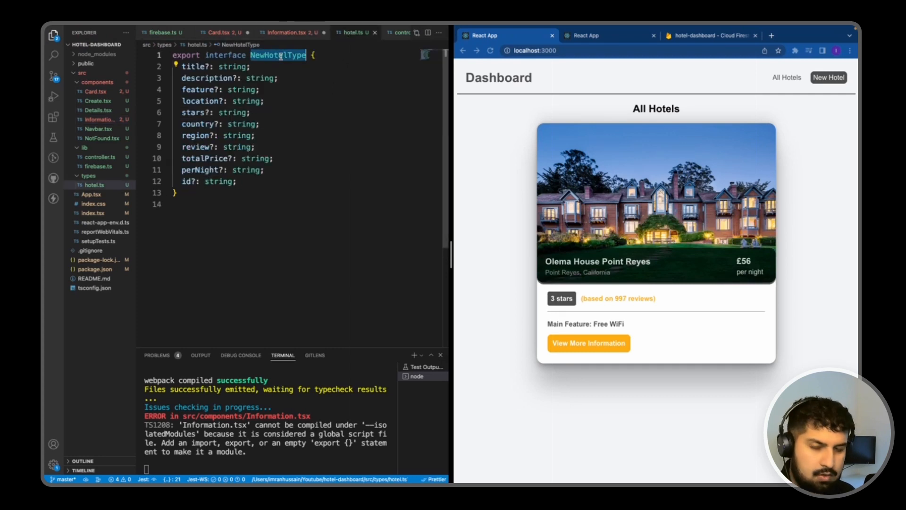
left_click(289, 32)
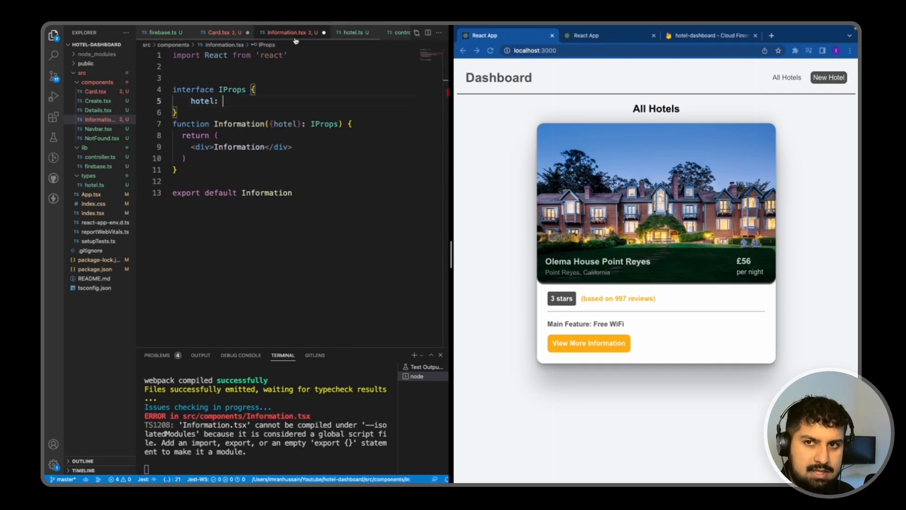
Type hotel as NewHotelType without array brackets and log the hotel to the console.
type("NewHotelType")
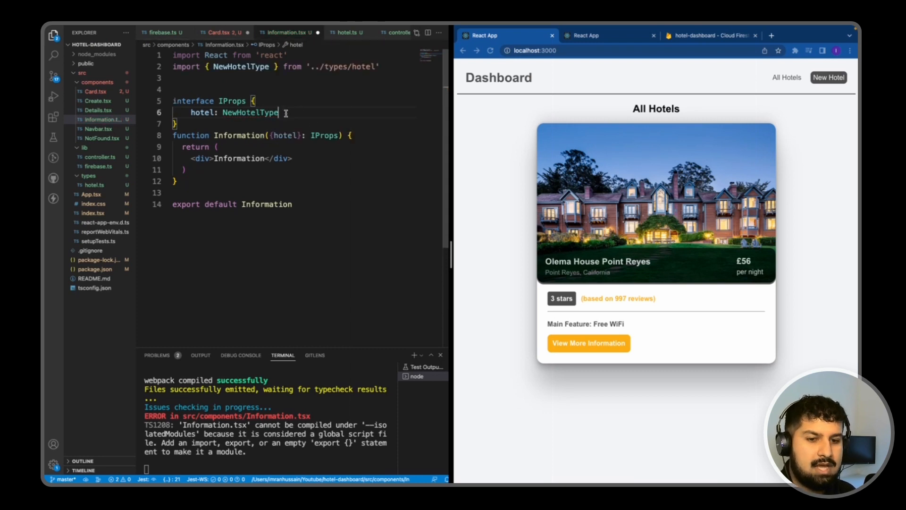
type("[]")
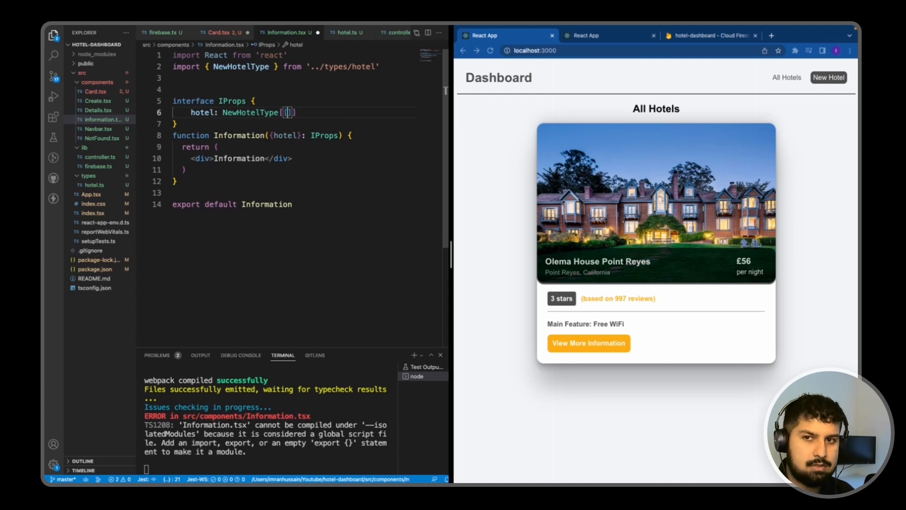
key("Backspace")
type("c")
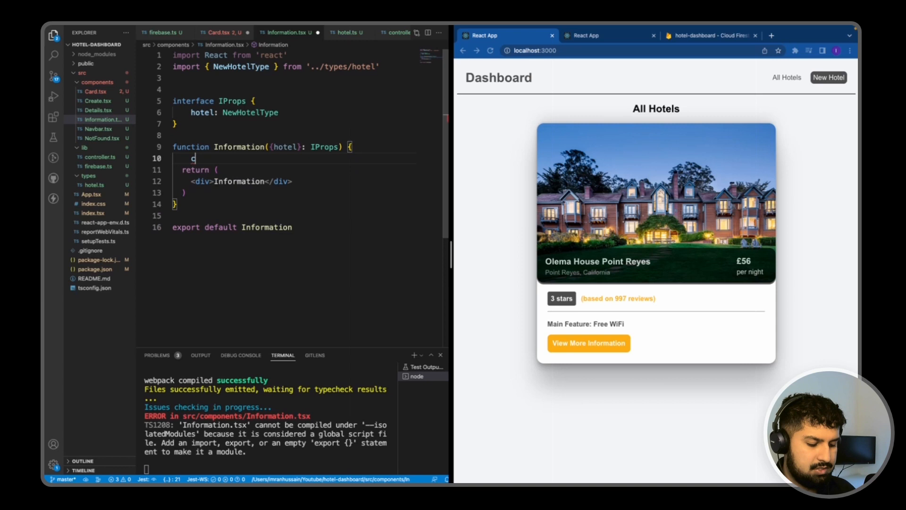
type("onsole.log(hotel, 'hotel")
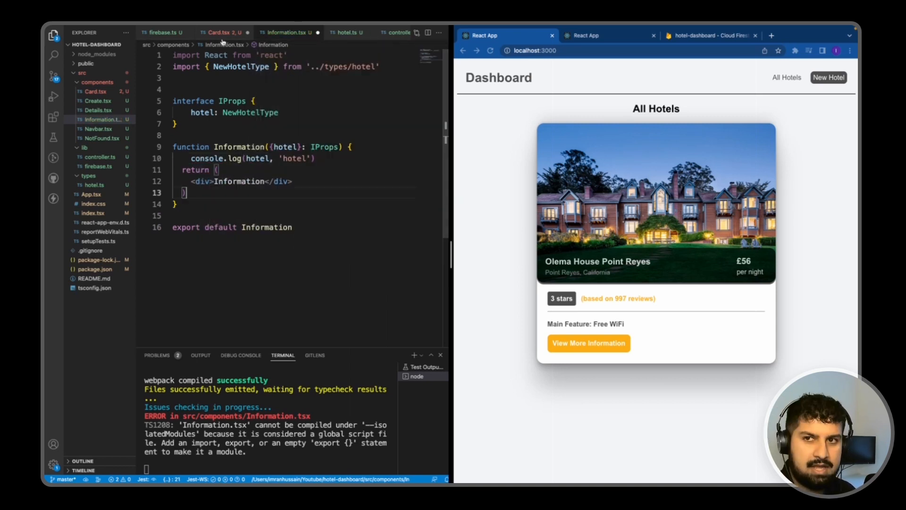
left_click(222, 32)
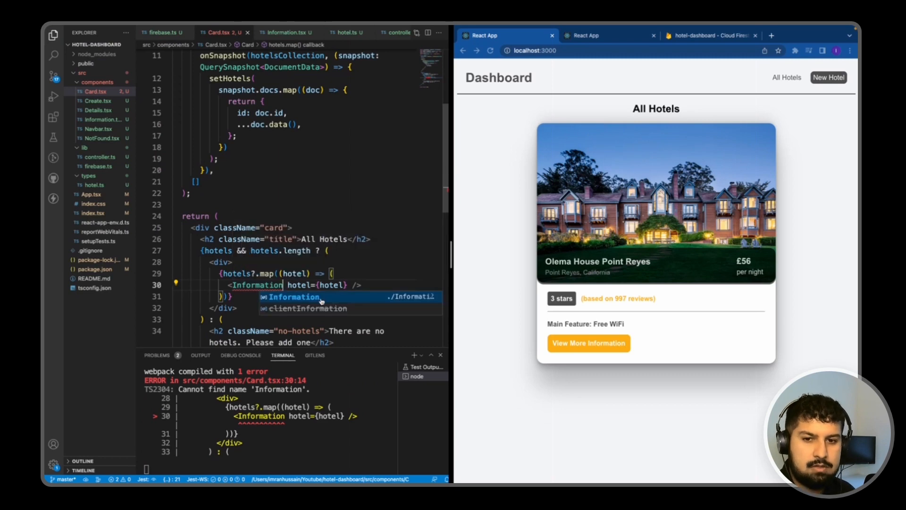
Render <Information hotel={hotel} /> in Card.tsx and expand a logged hotel object in the Console.
left_click(93, 29)
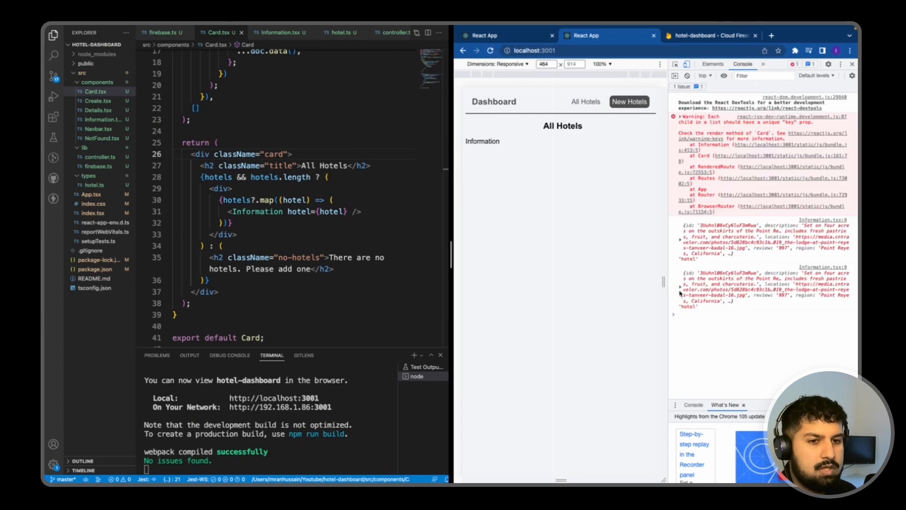
left_click(680, 287)
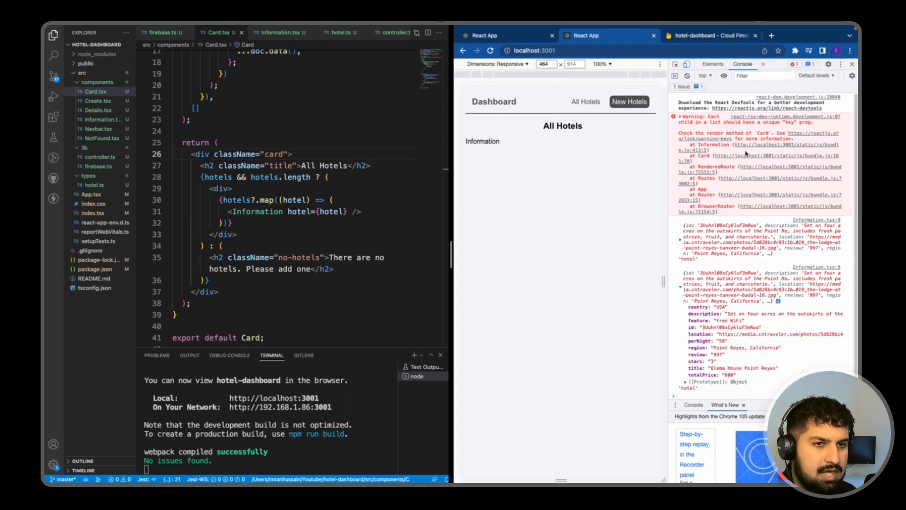
mouse_move(729, 121)
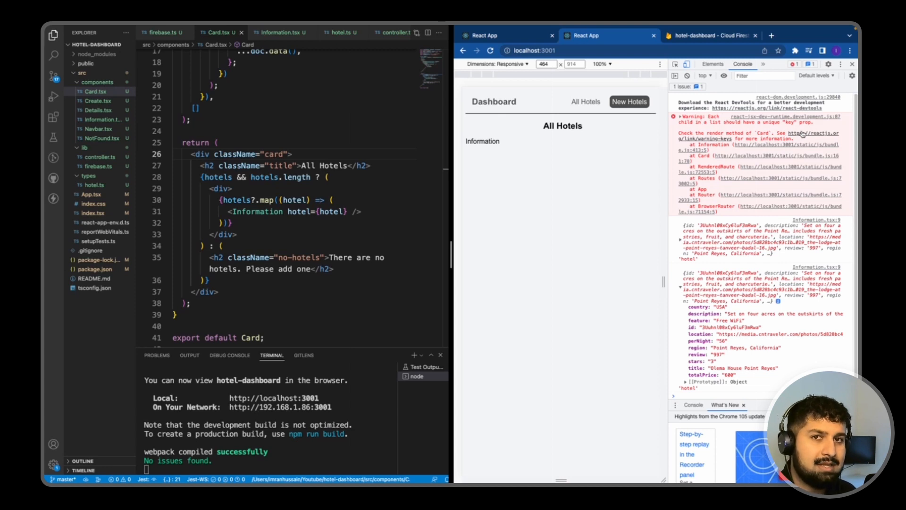
mouse_move(258, 204)
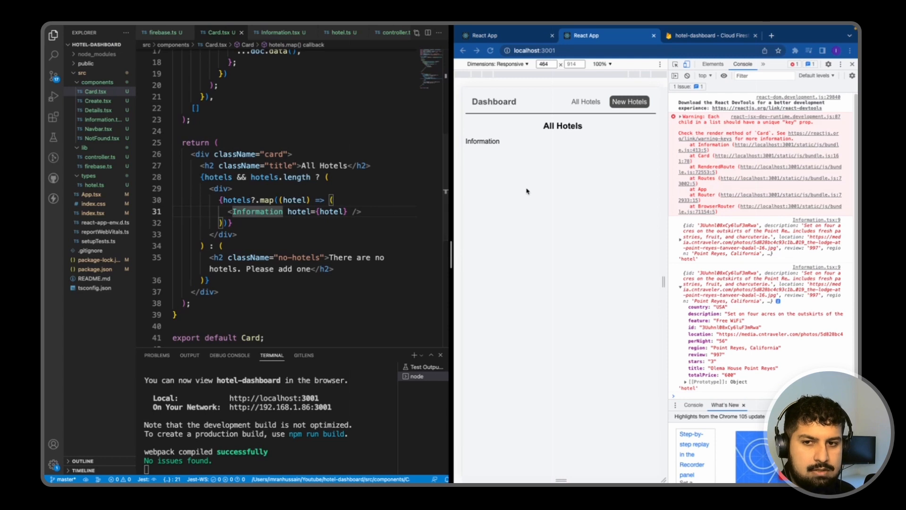
Add key={hotel.id} to each Information element in Card.tsx.
type("key={hotel.id")
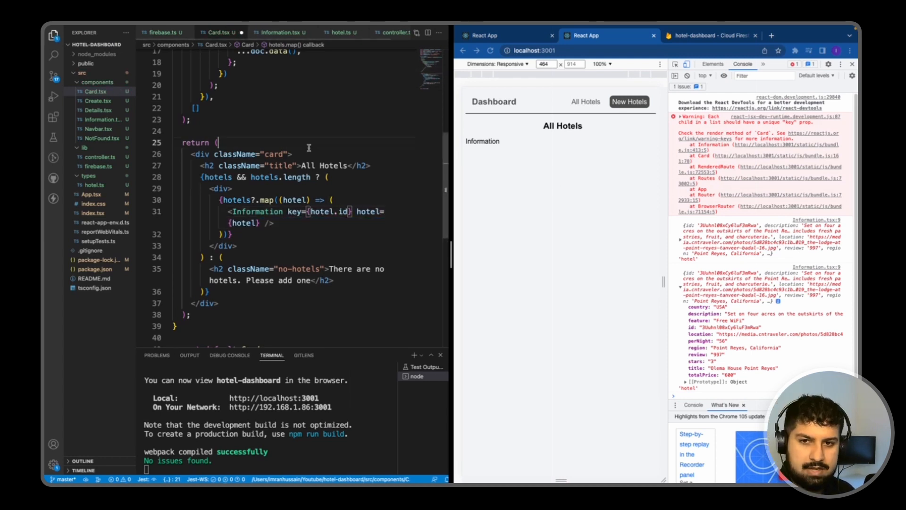
scroll("down", 3)
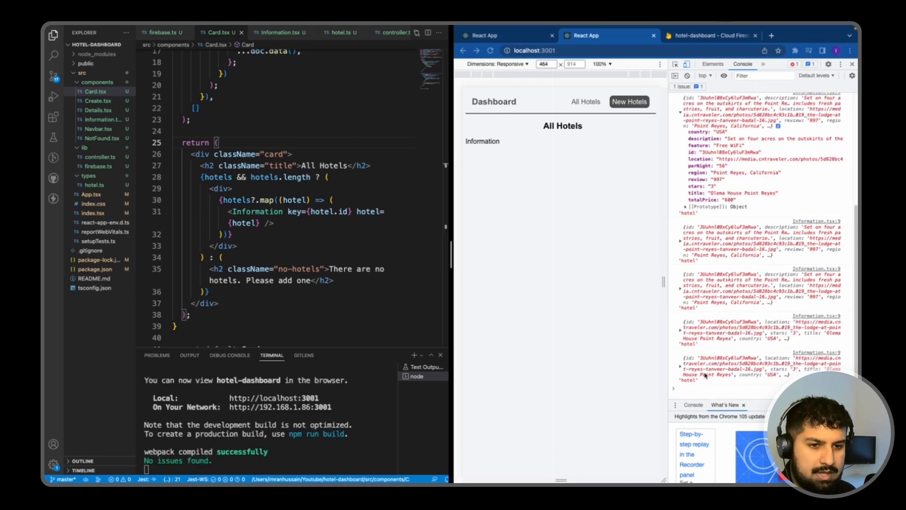
left_click(278, 32)
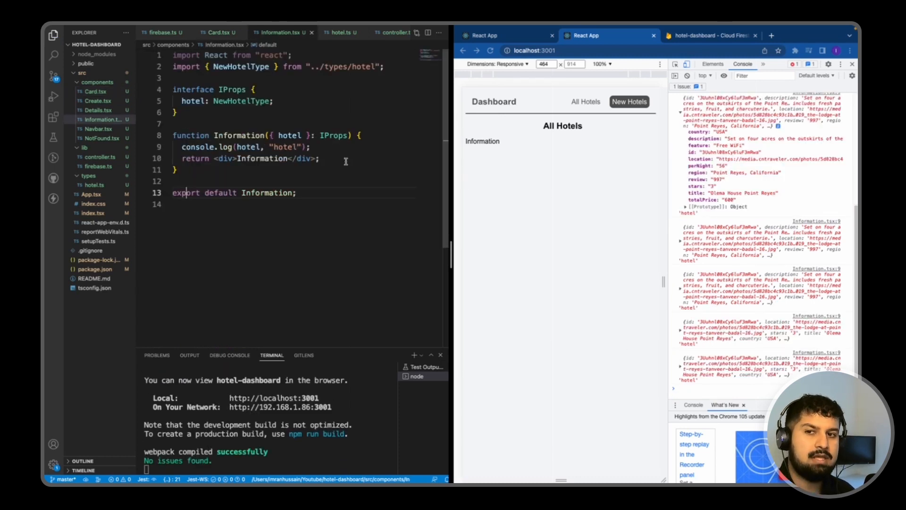
mouse_move(758, 350)
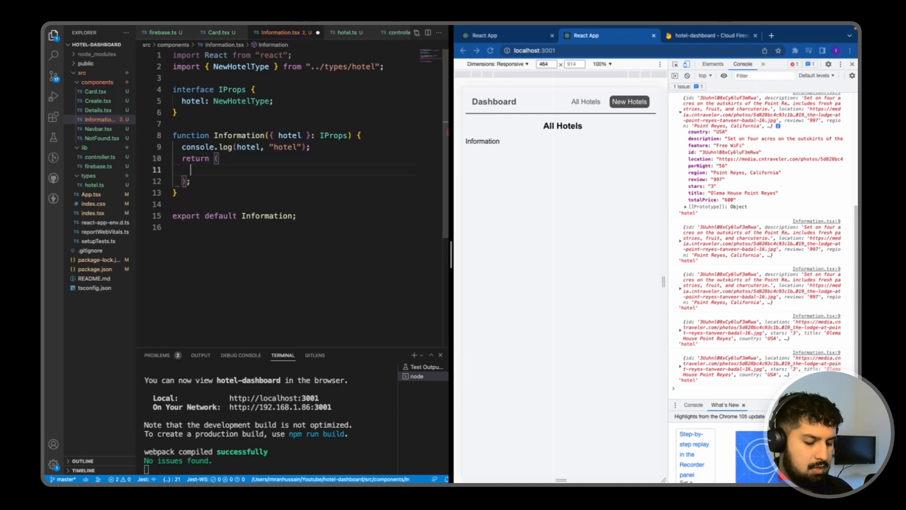
Replace the placeholder return with an Emmet-expanded div.hotel-preview wrapper.
type("div.")
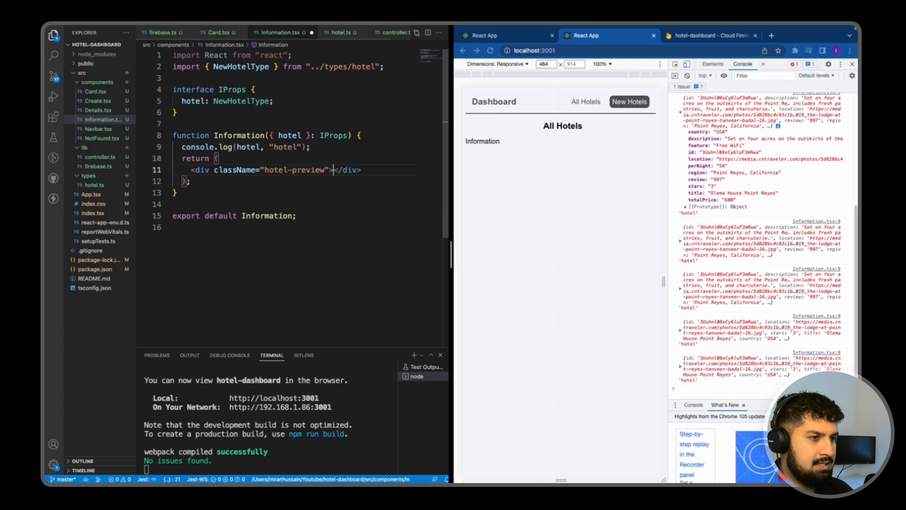
key("Enter")
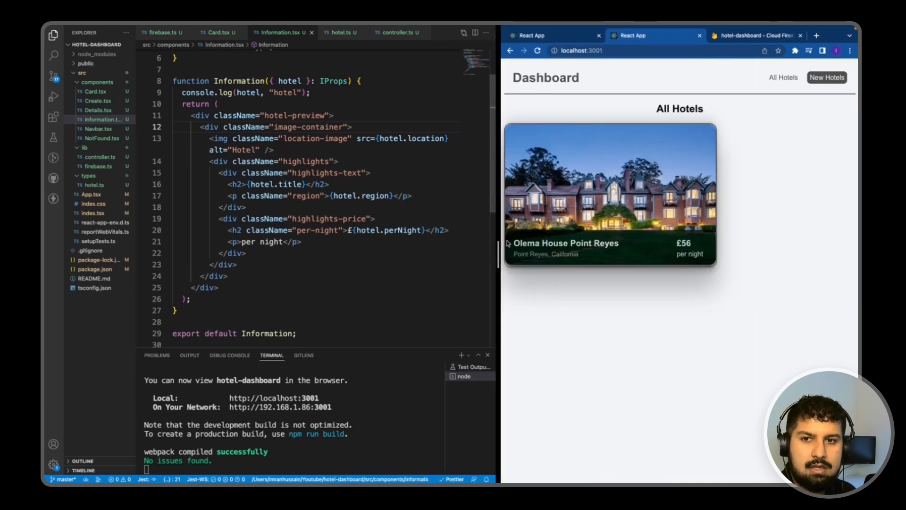
Highlight every use of the hotel prop while building the image, title, region and price overlay.
double_click(397, 138)
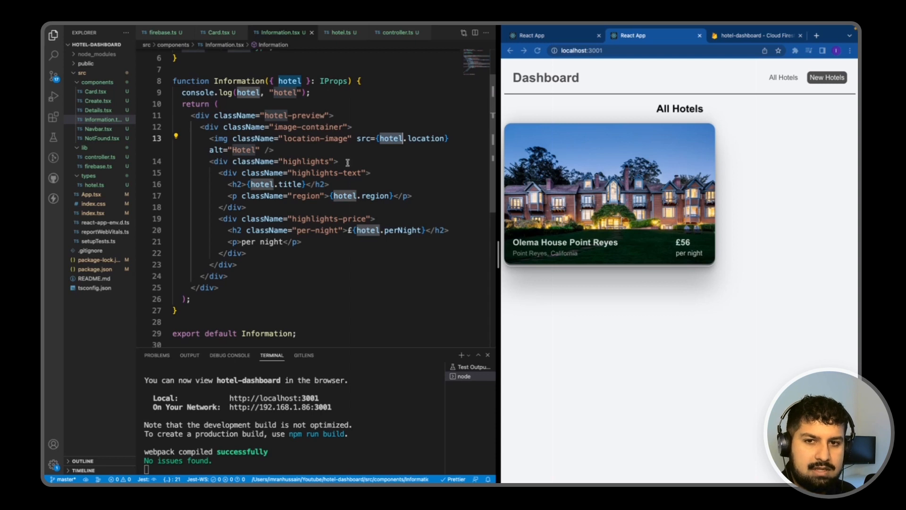
mouse_move(547, 136)
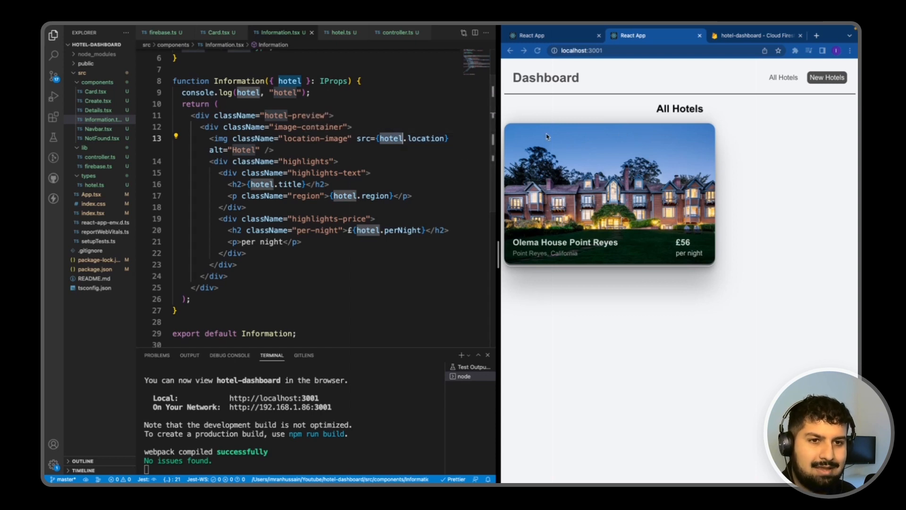
mouse_move(705, 253)
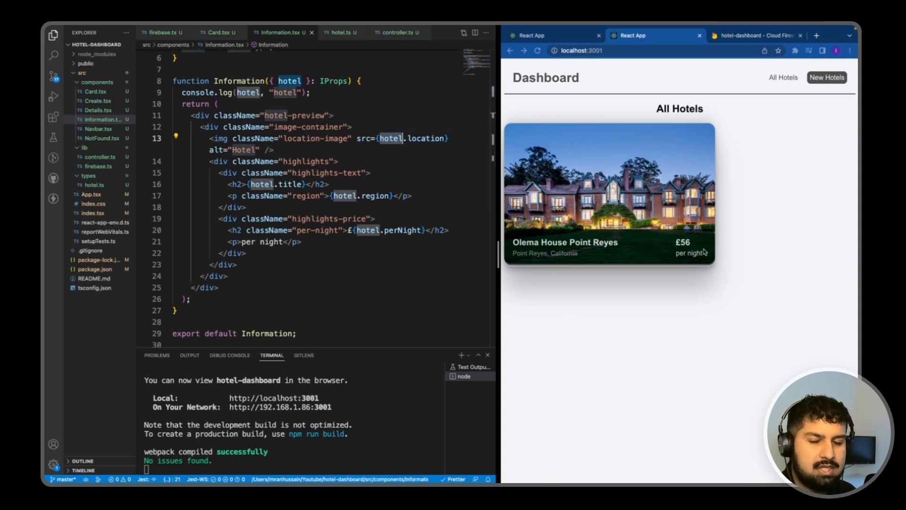
mouse_move(538, 245)
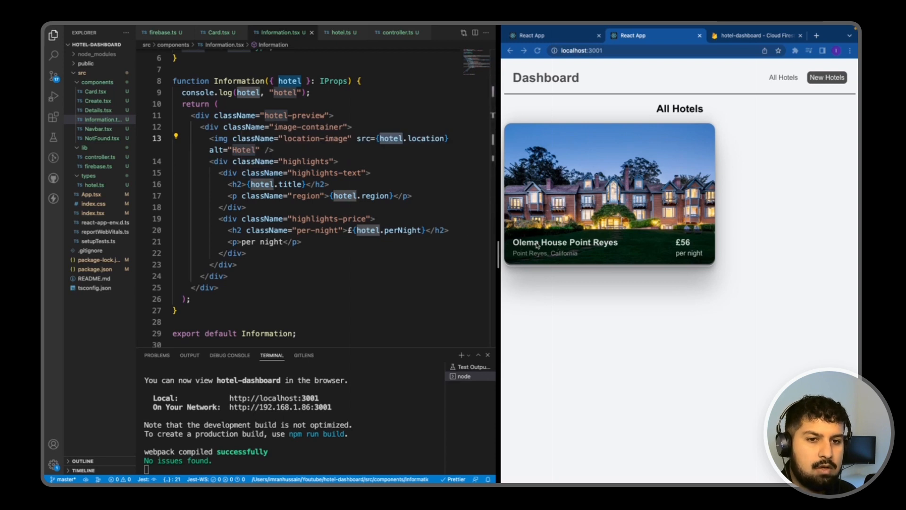
mouse_move(288, 185)
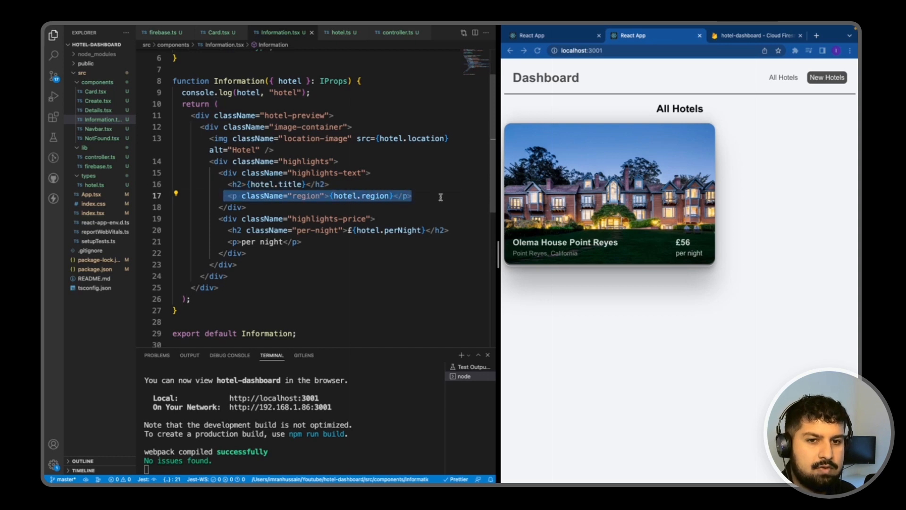
mouse_move(566, 258)
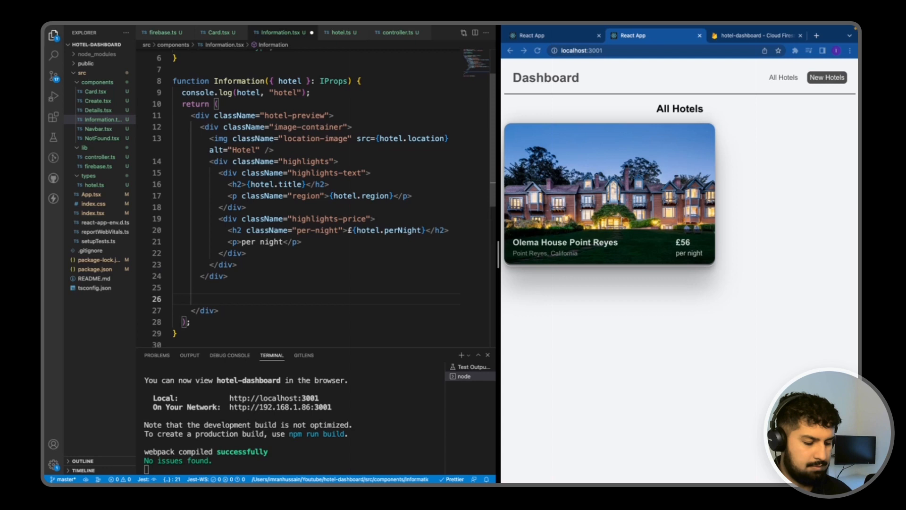
Add a {/* Description */} comment and an empty div.description below image-container.
type("{/* Des */}")
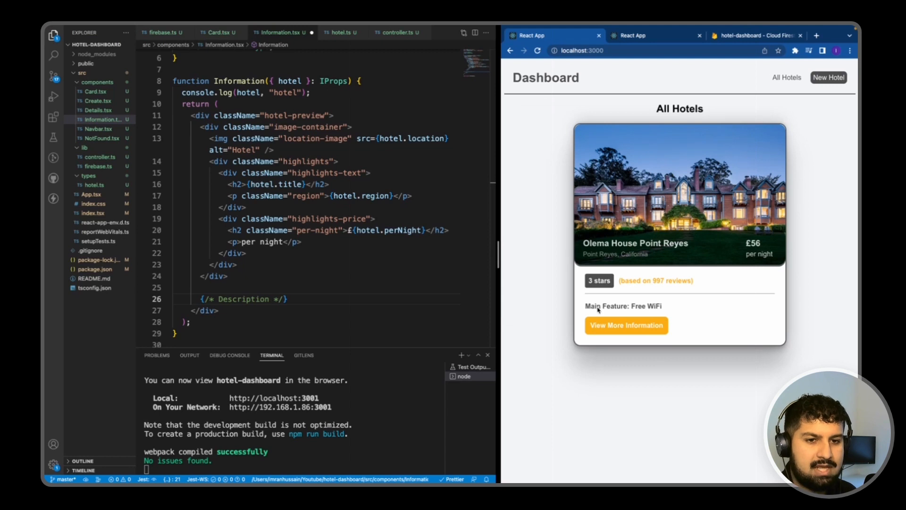
mouse_move(656, 302)
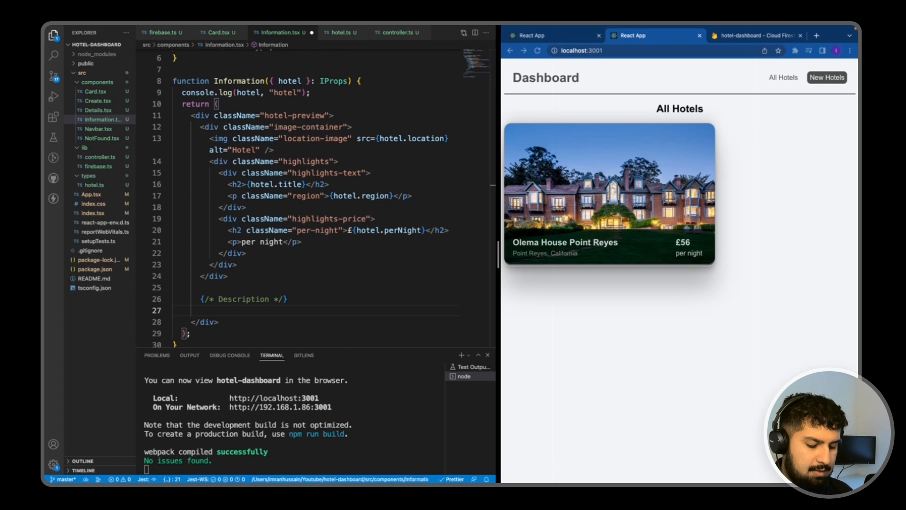
type("div.")
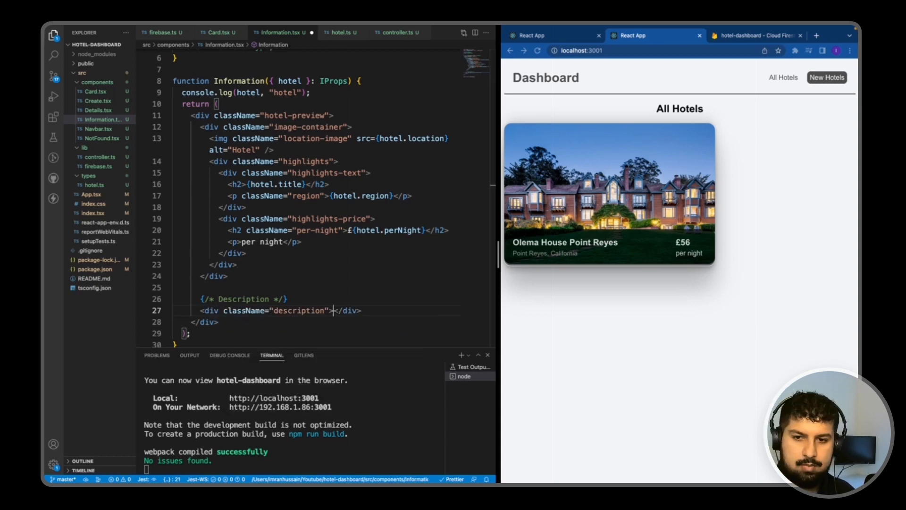
key("Enter")
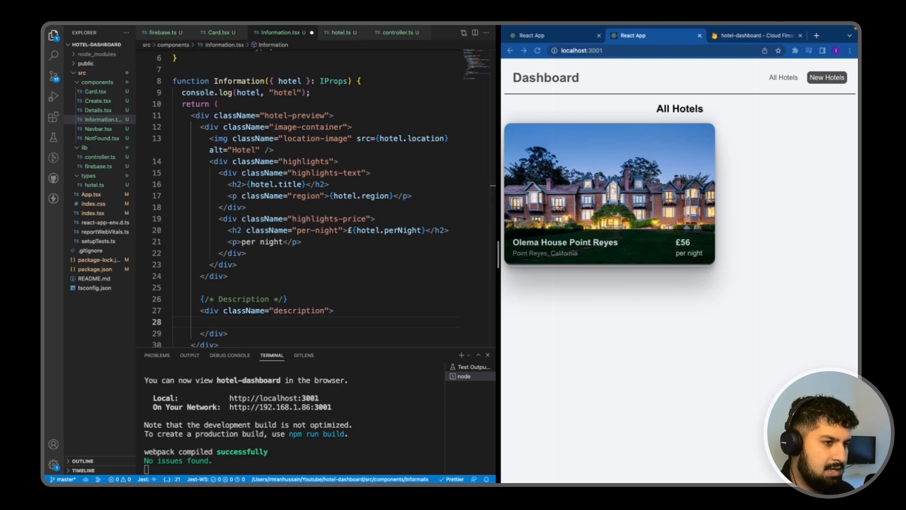
mouse_move(458, 283)
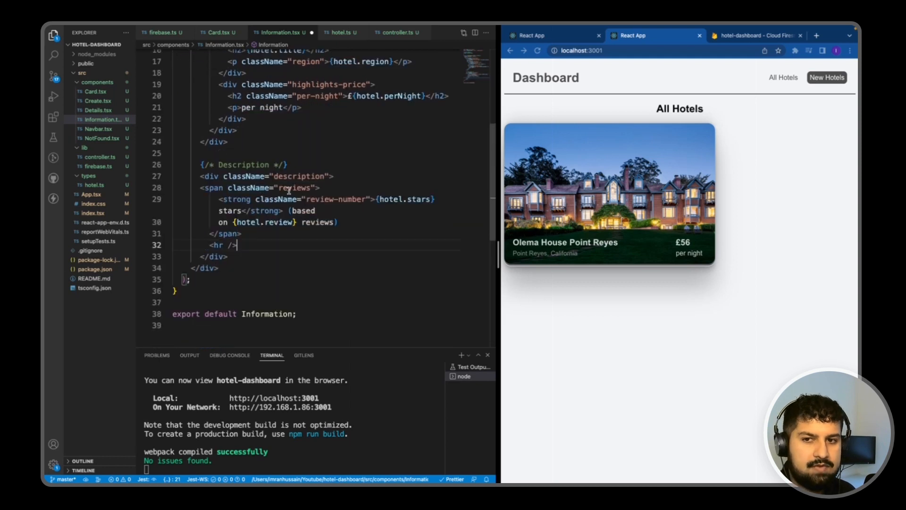
mouse_move(422, 200)
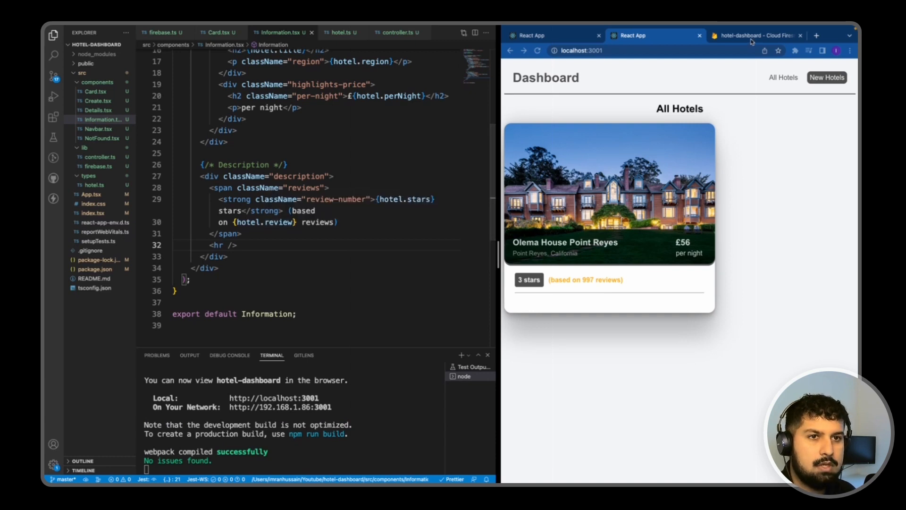
Compare the stars and review count against the Firestore record and reference app, then return to localhost:3001.
left_click(756, 35)
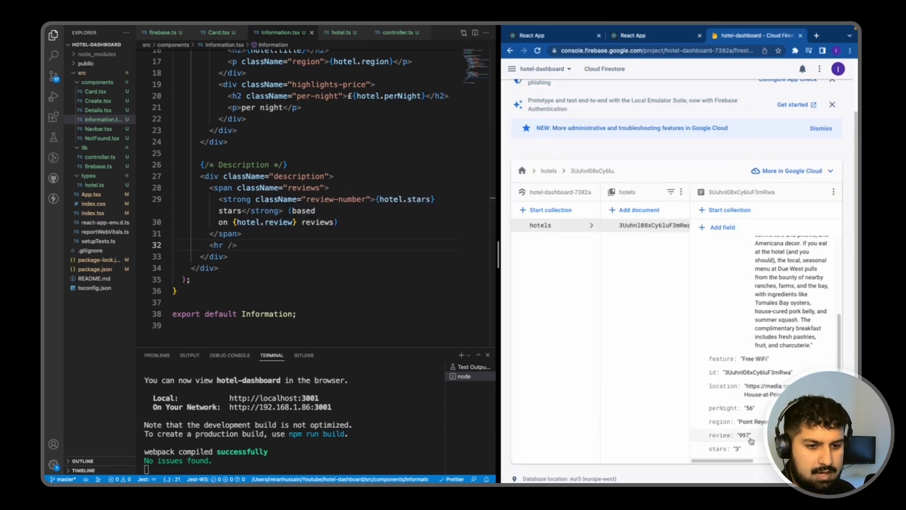
left_click(633, 35)
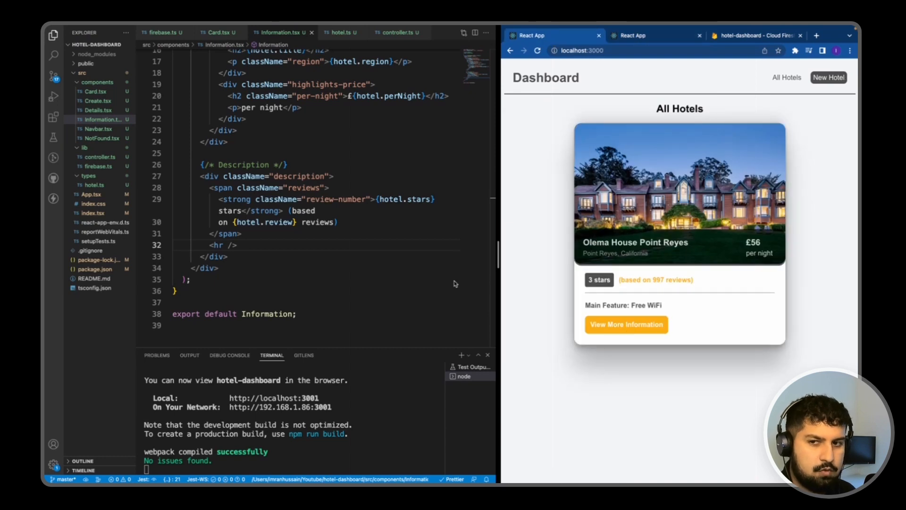
left_click(632, 35)
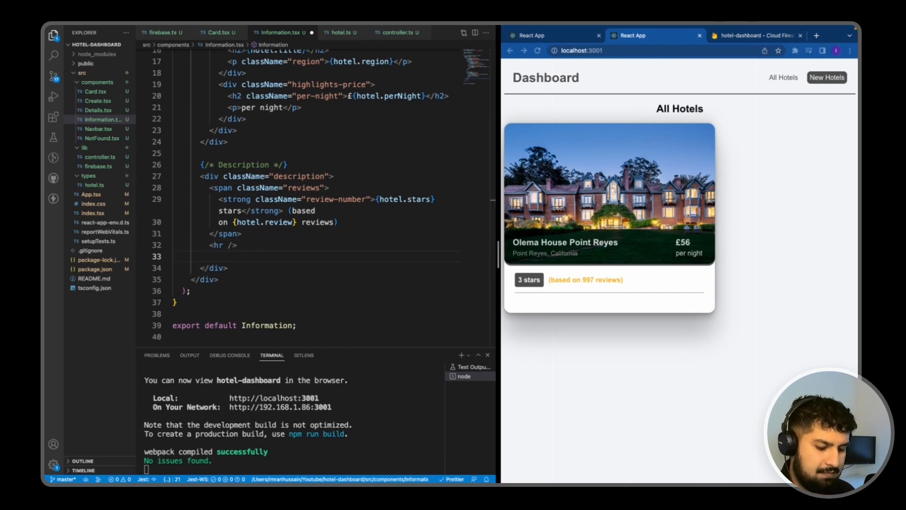
Add a 'Main Feature: {hotel?.feature}' span and a 'View More Information' moreinfo-btn button.
type("<span className=\"feature\">Main Feature: {hotel?.feature}</span>")
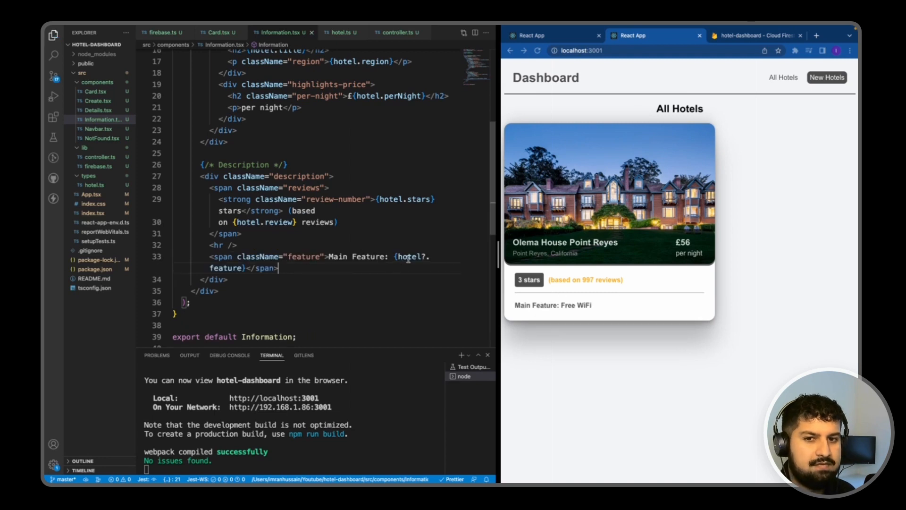
mouse_move(338, 315)
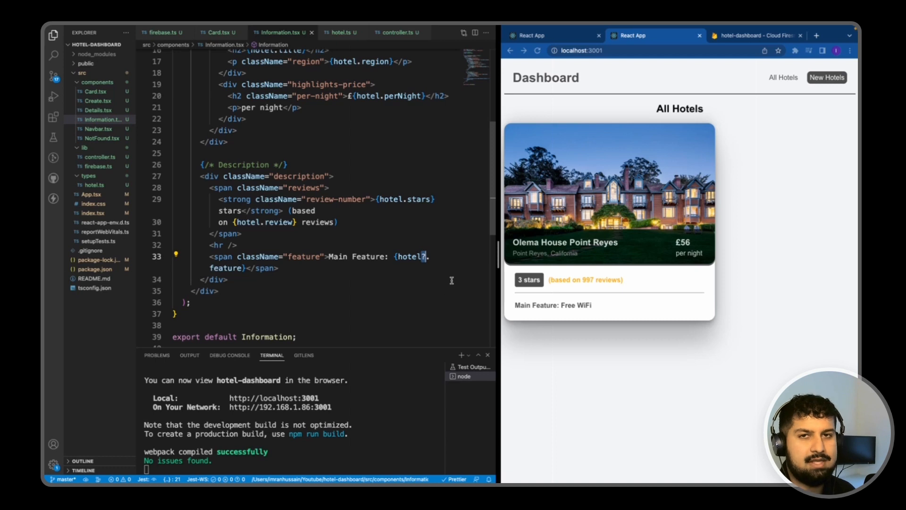
mouse_move(447, 262)
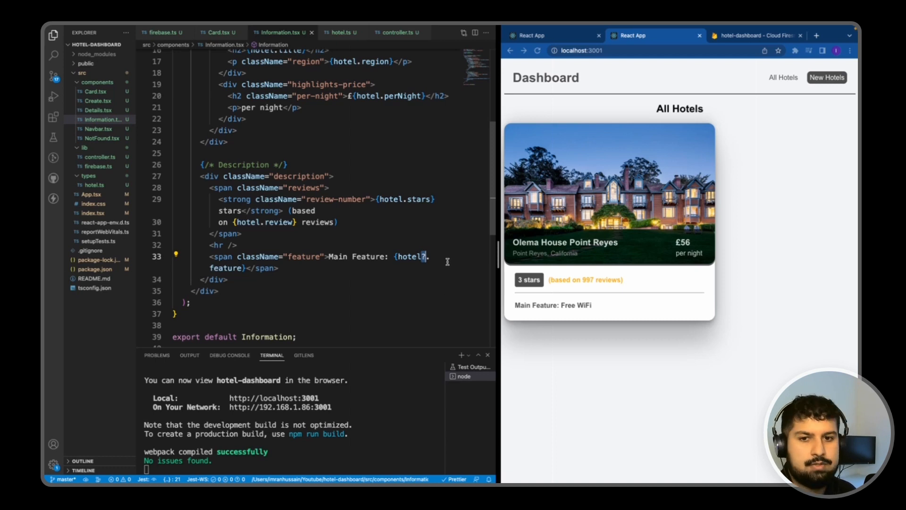
mouse_move(445, 271)
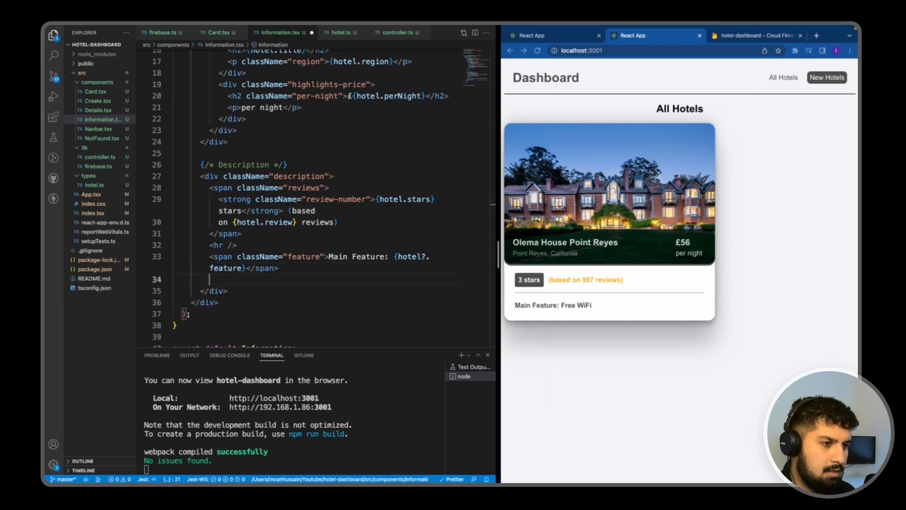
type("<button className=\"moreinfo-btn\">View More Information</button>")
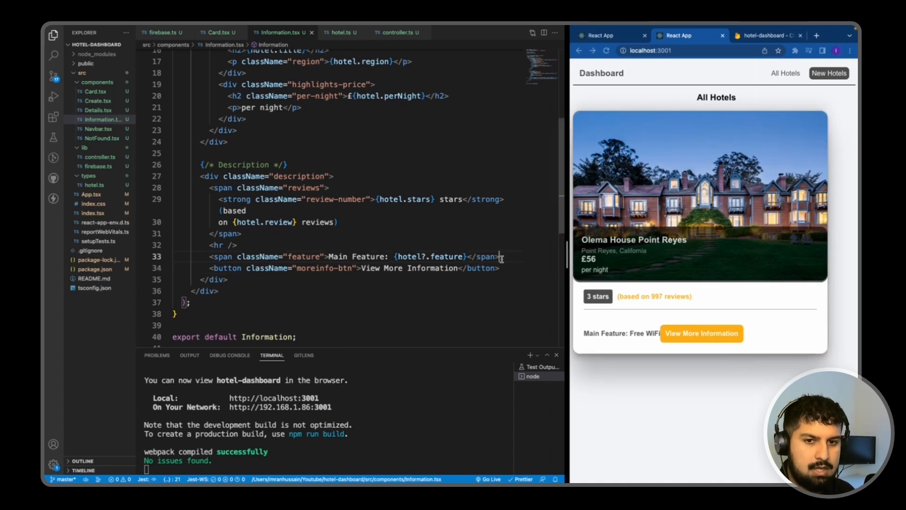
key("Enter")
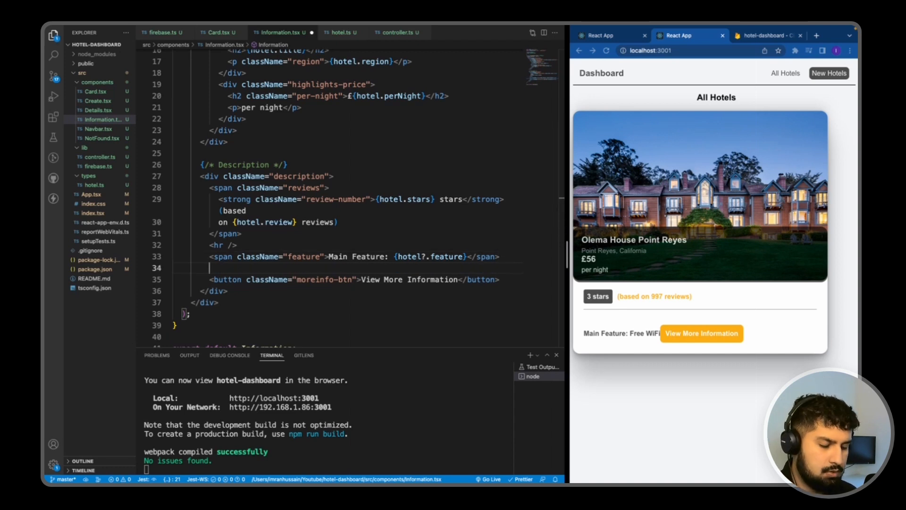
Wrap the View More Information button in a Link to `/hotels/${hotel.id}`.
type("<")
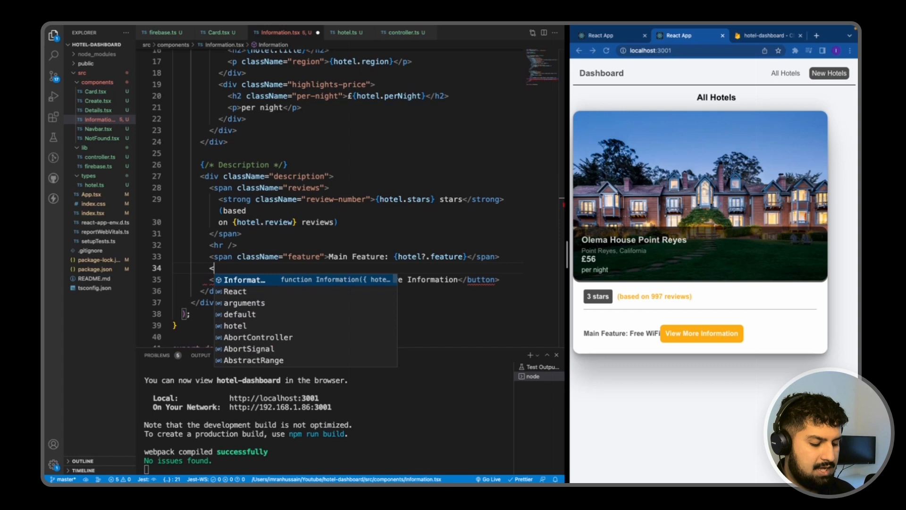
type("Link to")
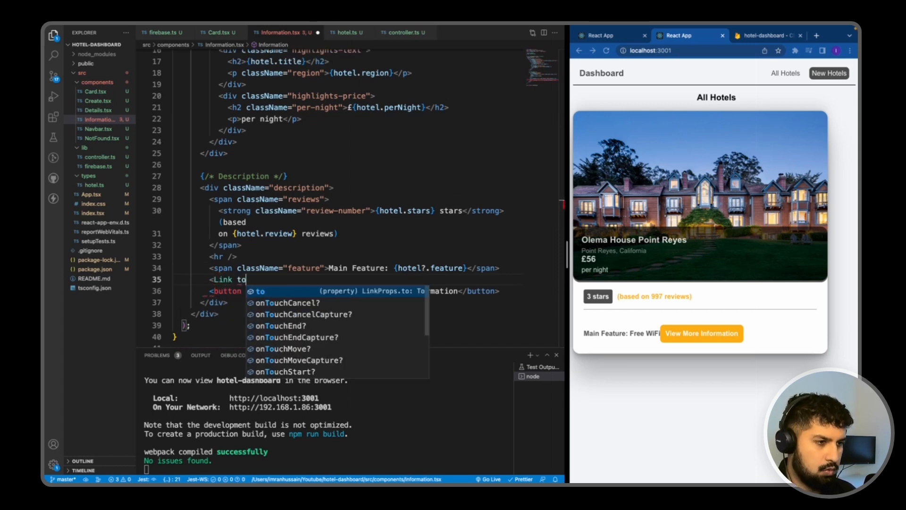
type("=")
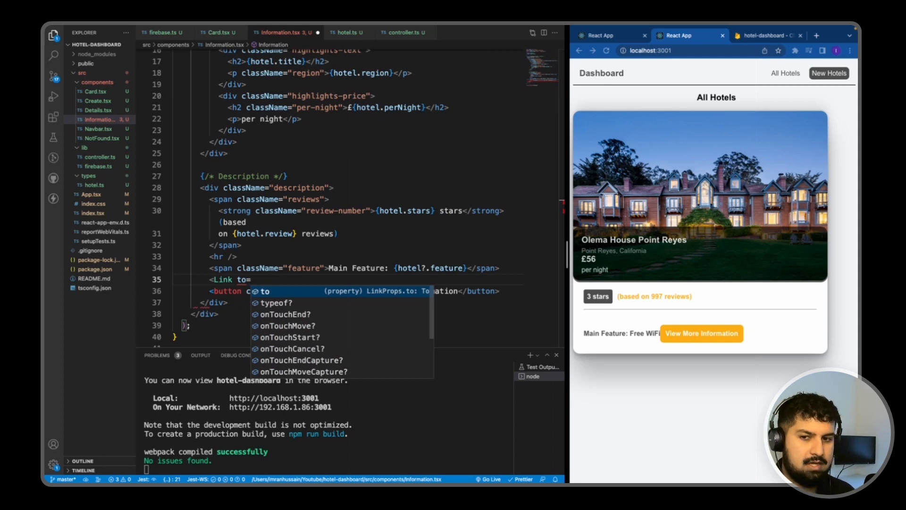
type("{}")
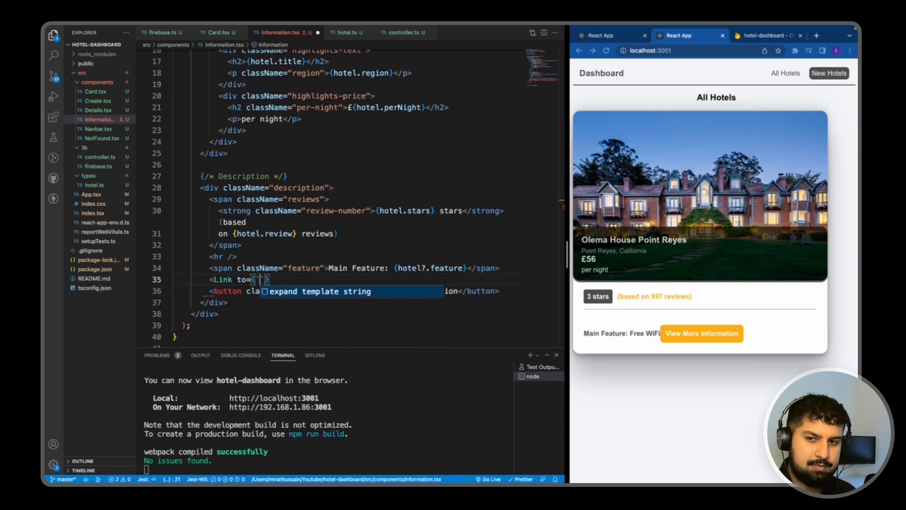
type("/hotel")
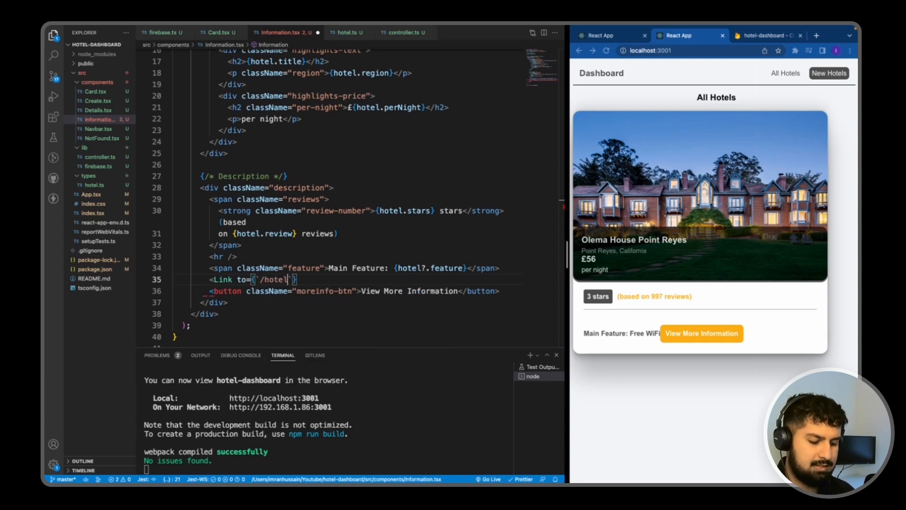
type("s/${")
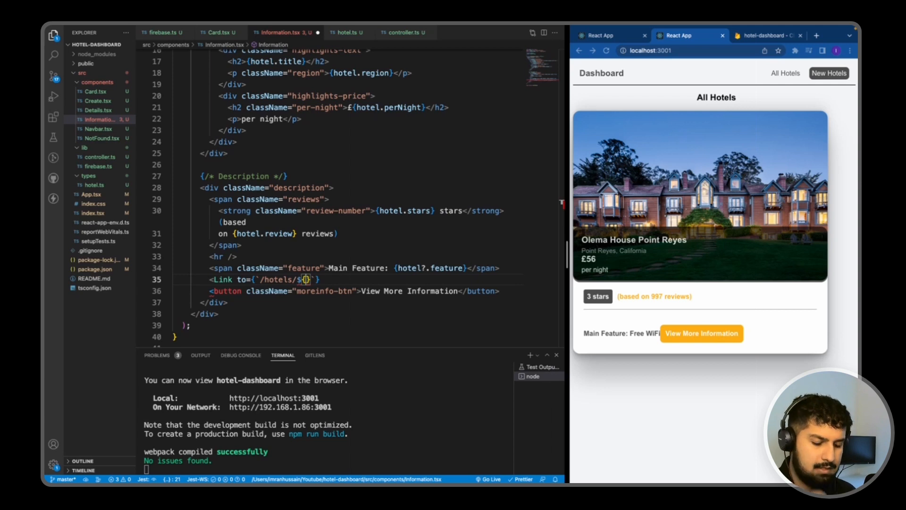
type("hotel.")
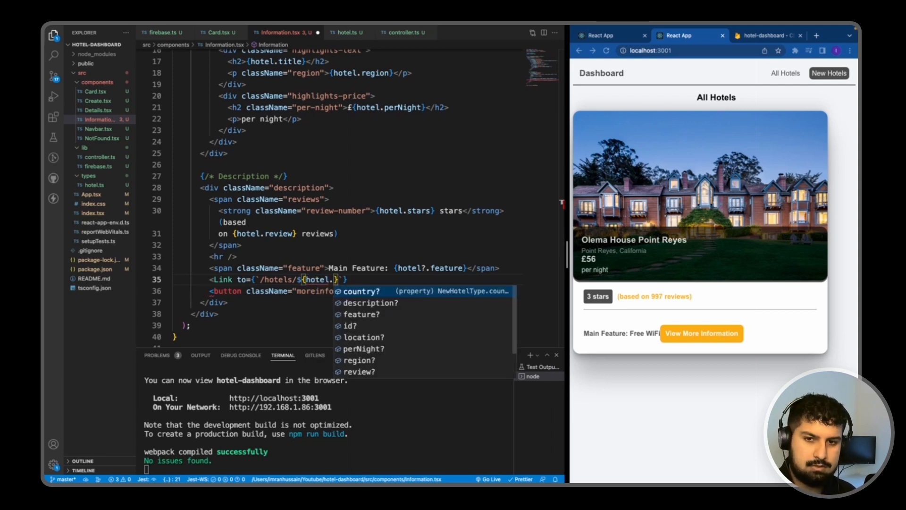
left_click(350, 326)
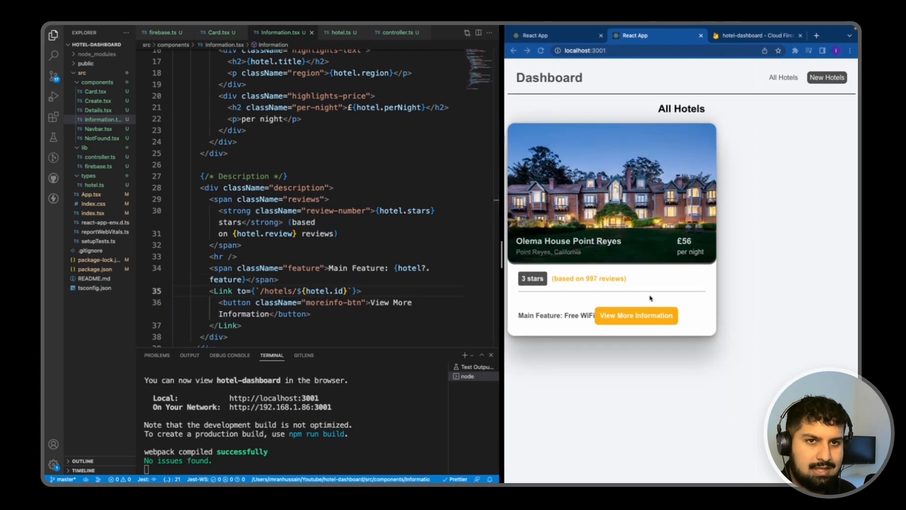
Check the hotel's Firestore id, then open View More Information on localhost:3001.
left_click(755, 35)
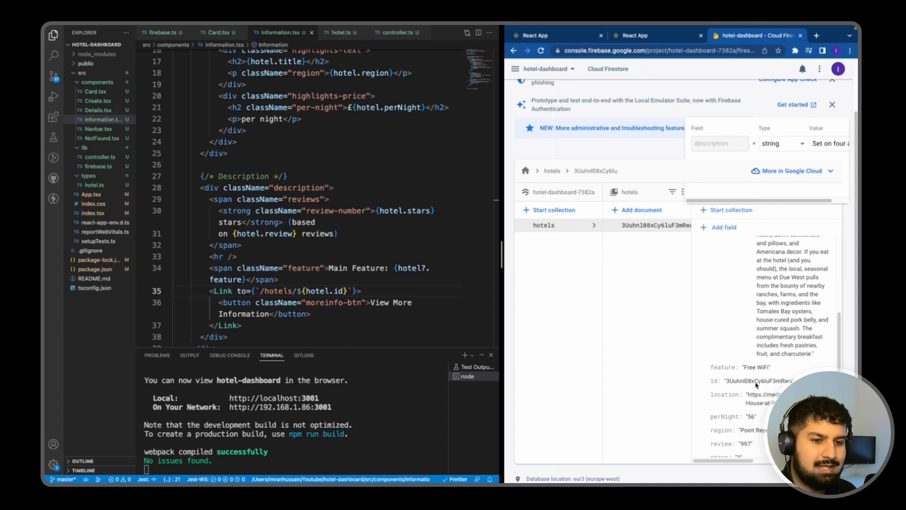
mouse_move(746, 318)
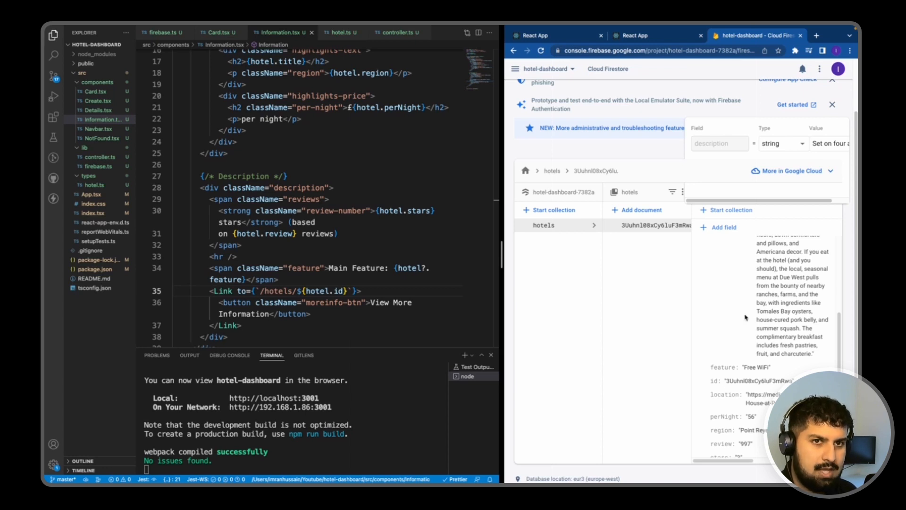
left_click(639, 35)
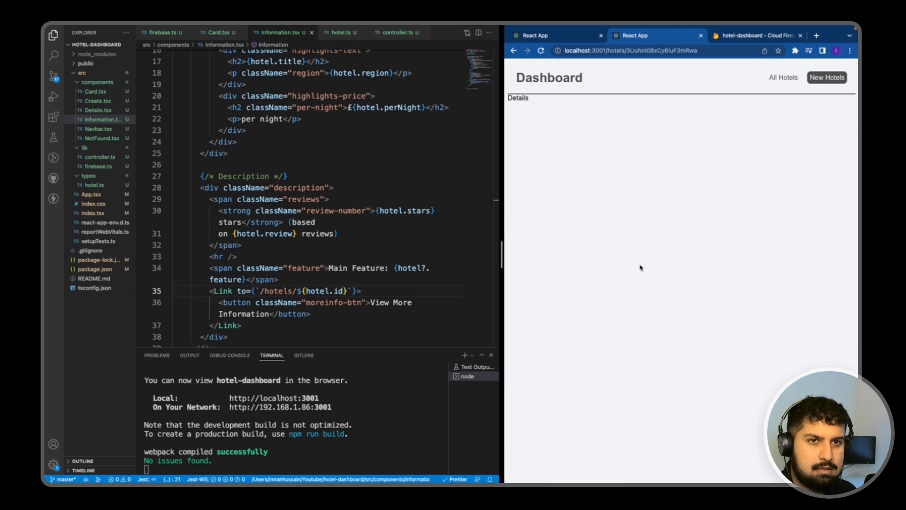